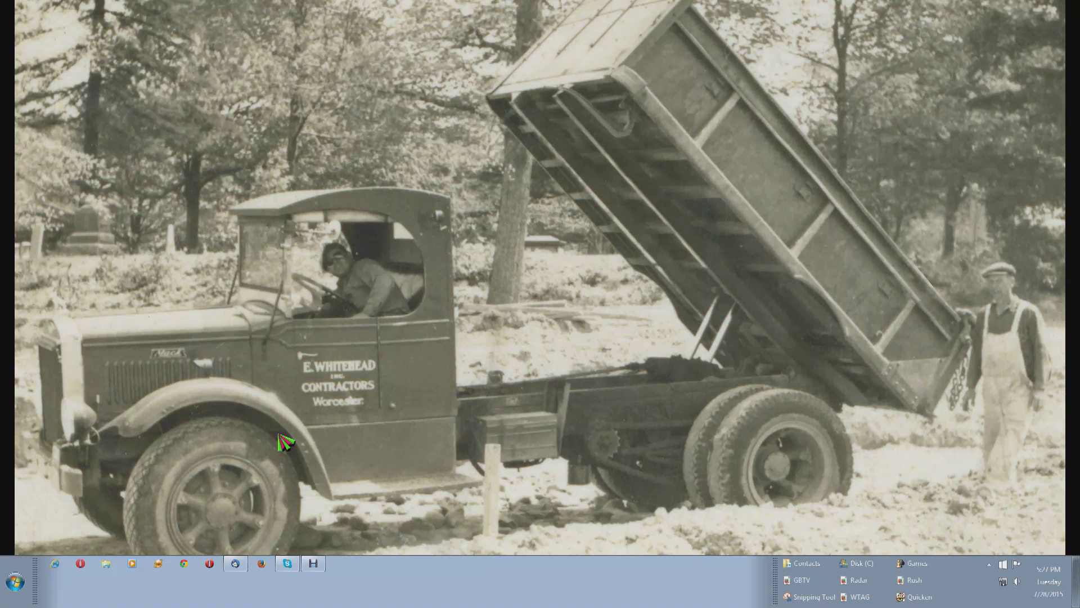
mouse_move(98, 344)
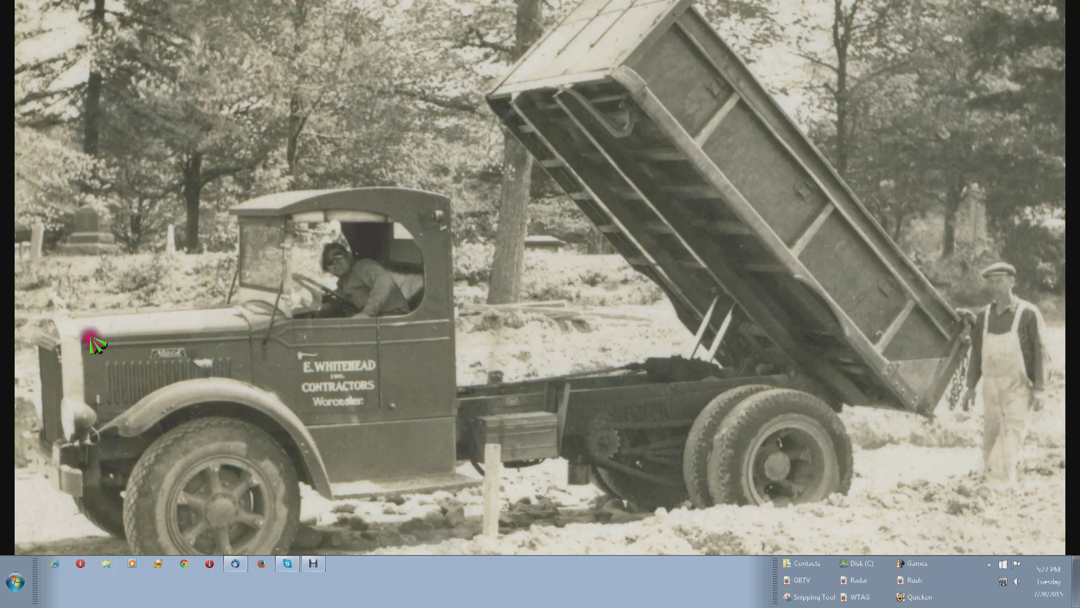
mouse_move(165, 461)
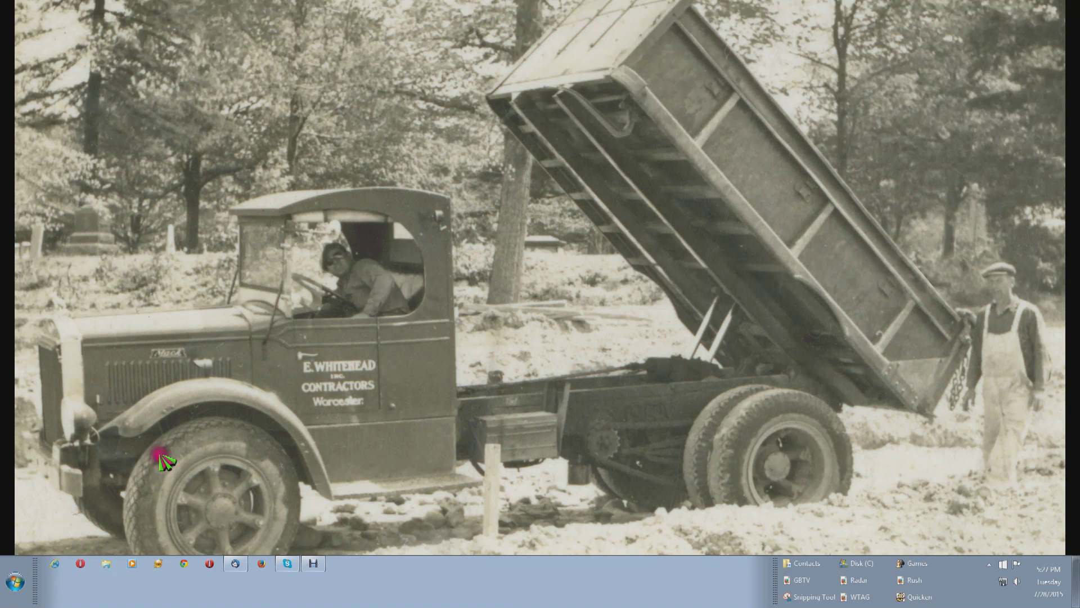
Read the Nero support reply, then launch Catalyst Control Center from the system tray.
left_click(235, 563)
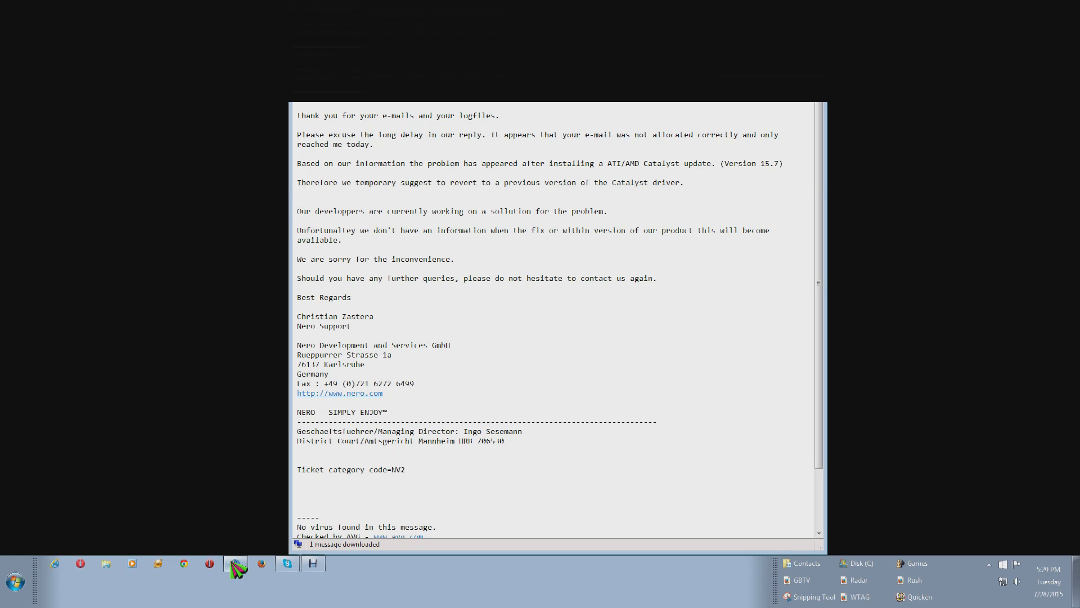
mouse_move(351, 578)
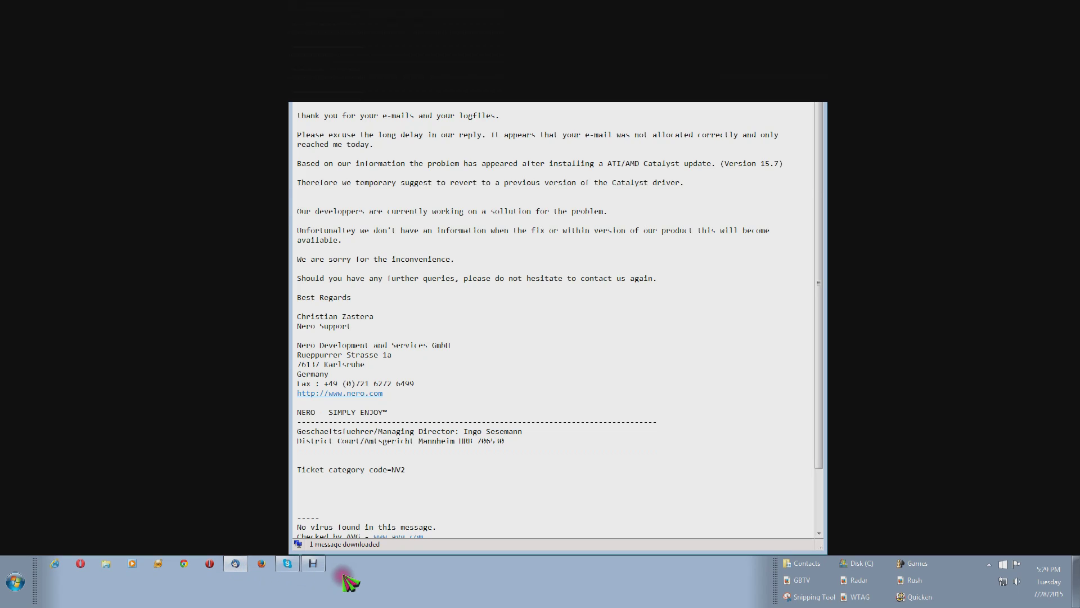
mouse_move(702, 463)
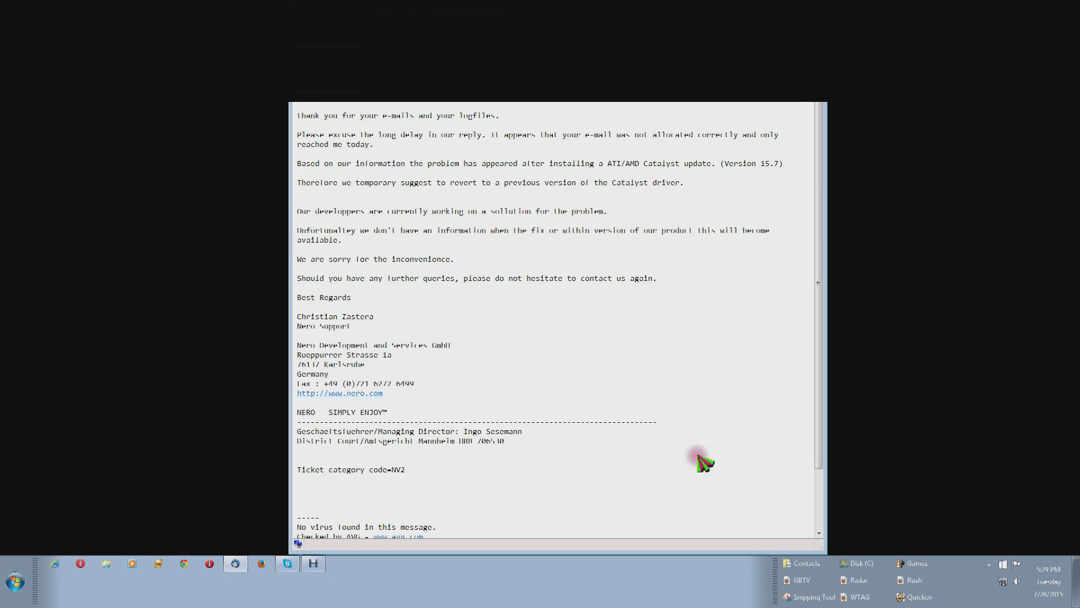
mouse_move(989, 565)
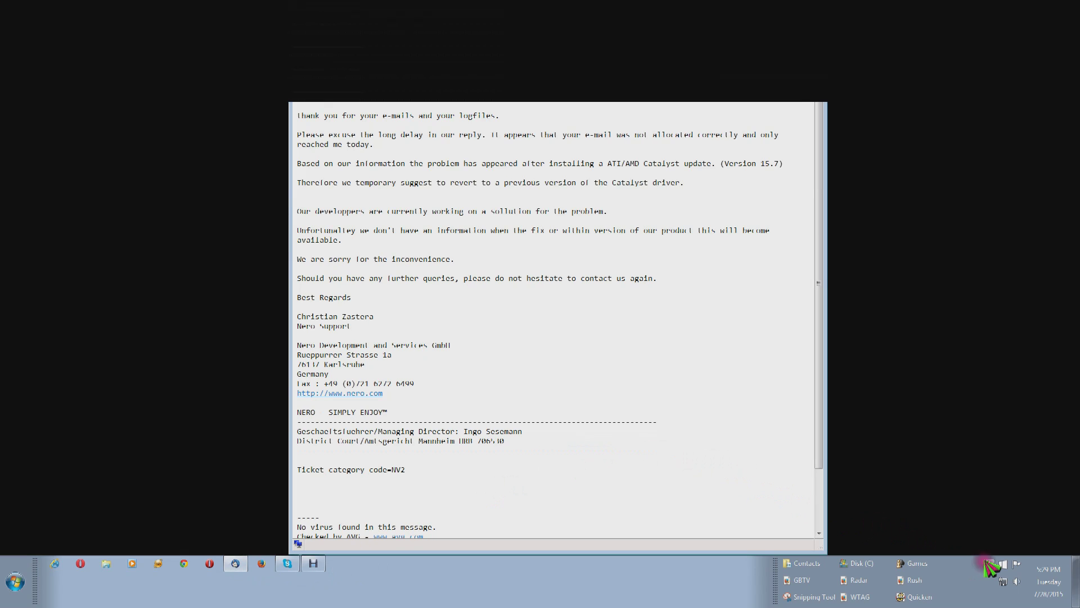
left_click(988, 563)
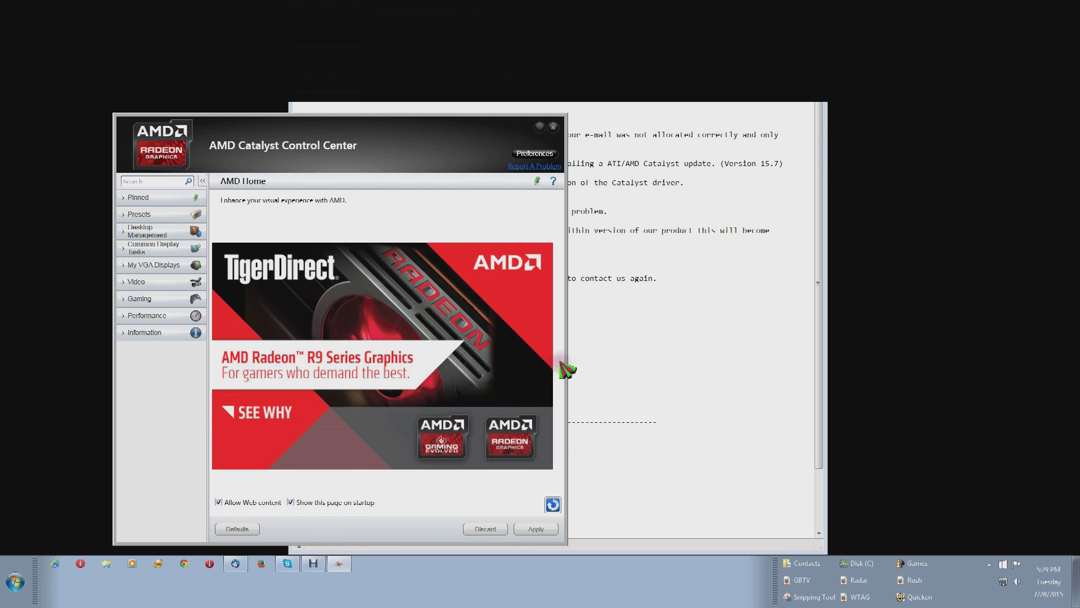
mouse_move(222, 344)
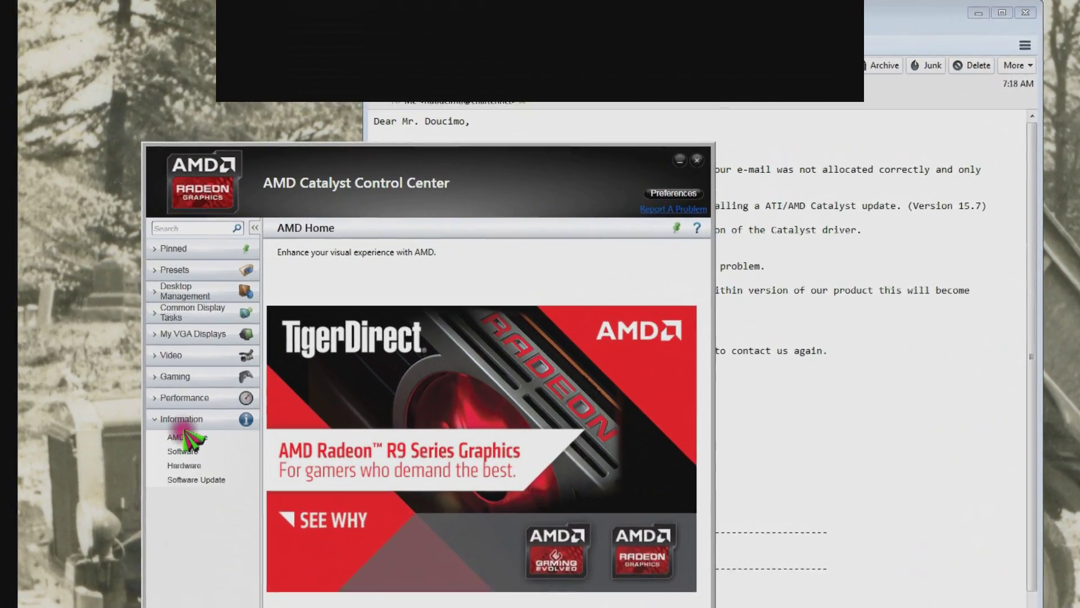
View the Software information page showing installed Catalyst version 15.7.
left_click(184, 451)
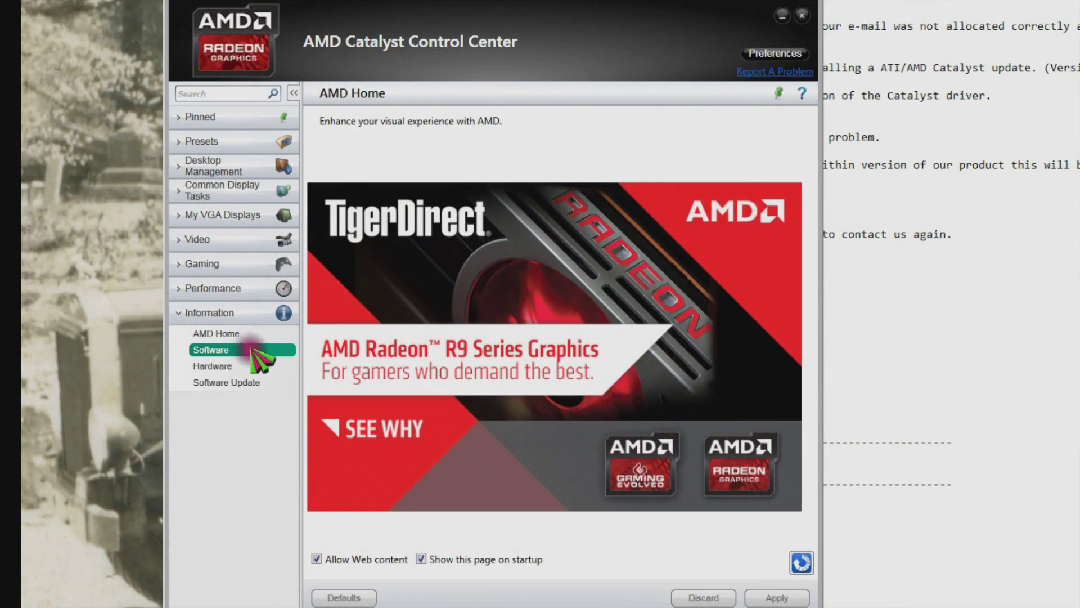
left_click(212, 350)
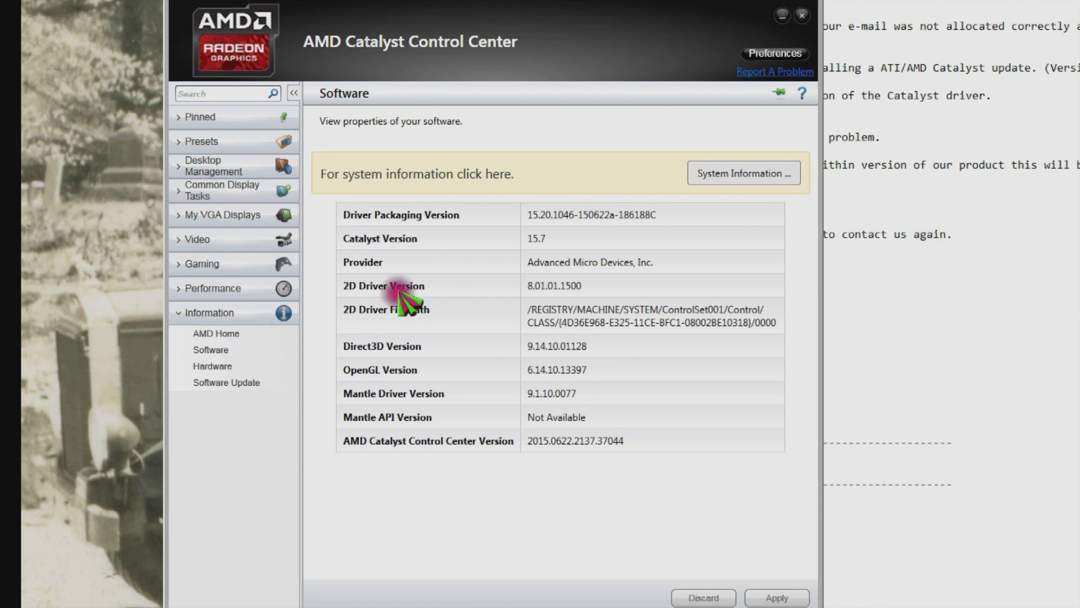
mouse_move(503, 248)
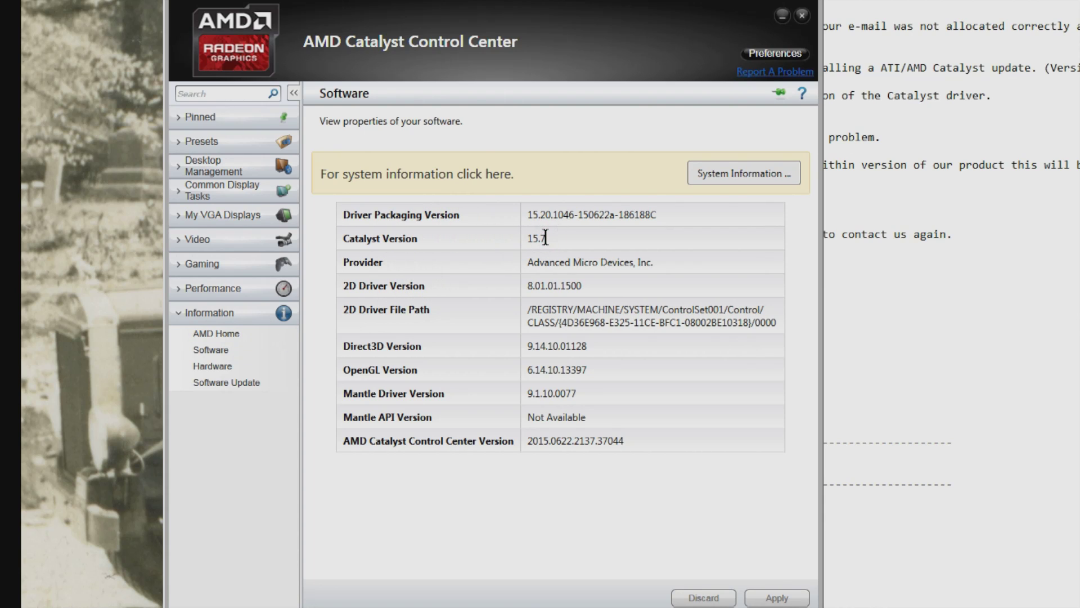
mouse_move(314, 132)
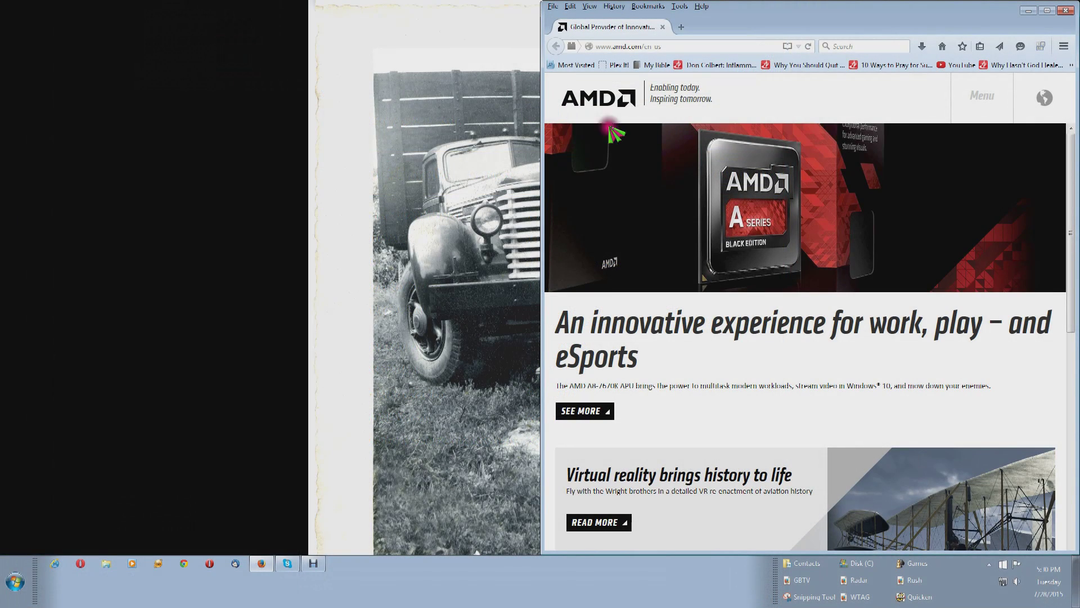
mouse_move(656, 143)
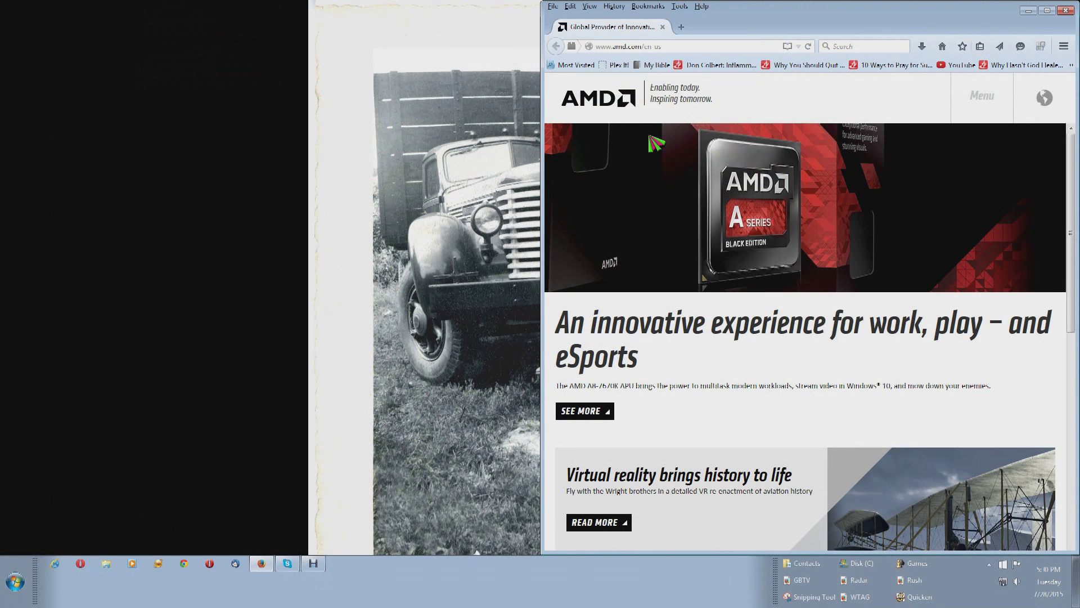
Maximize Firefox and go to the Windows 7 64-bit Catalyst driver download page on amd.com.
left_click(1045, 10)
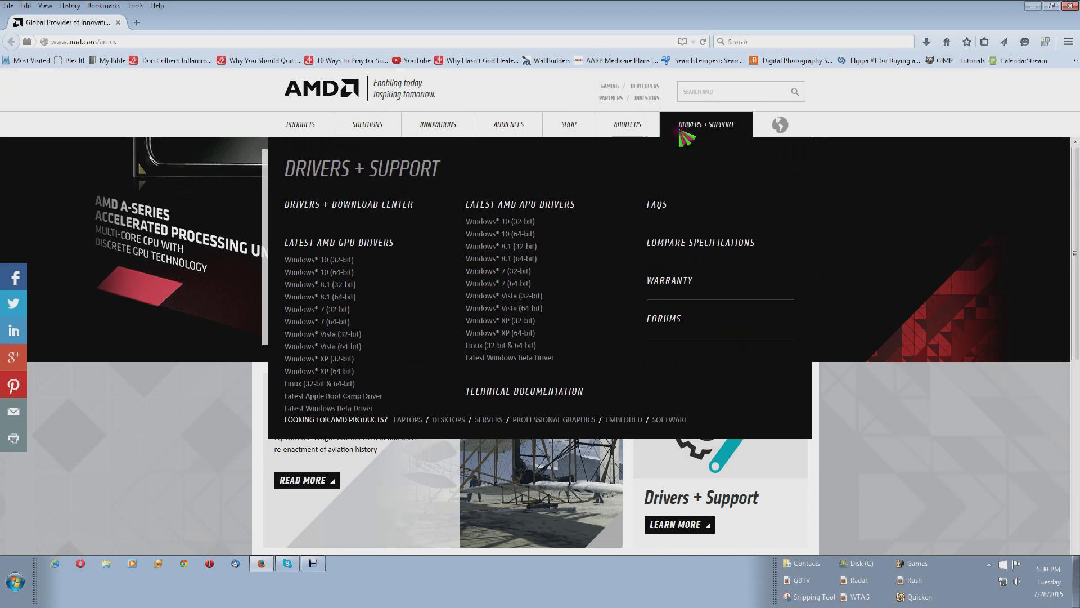
mouse_move(490, 235)
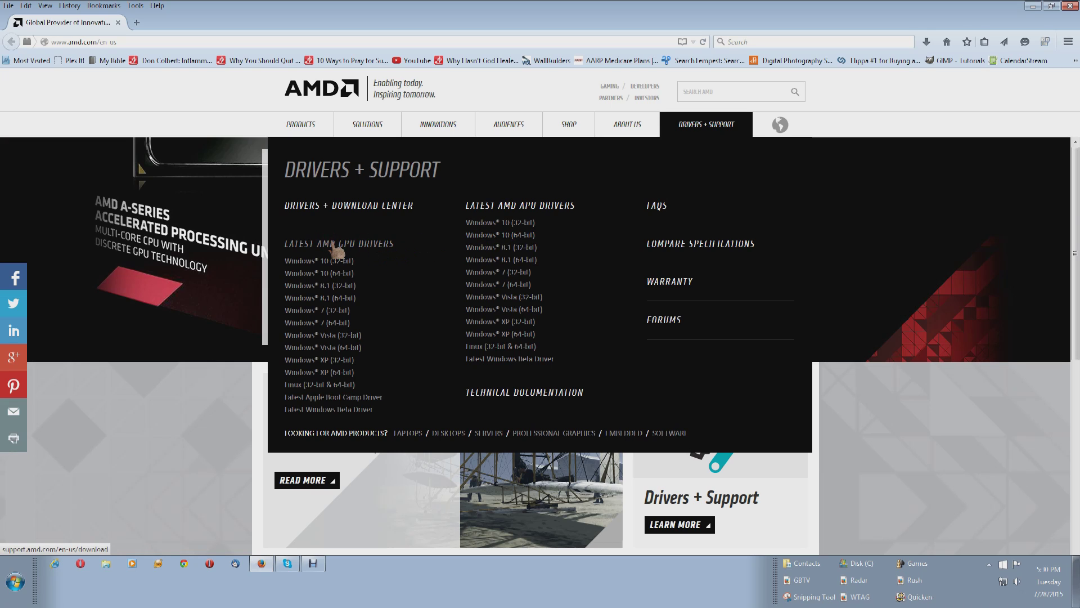
mouse_move(315, 310)
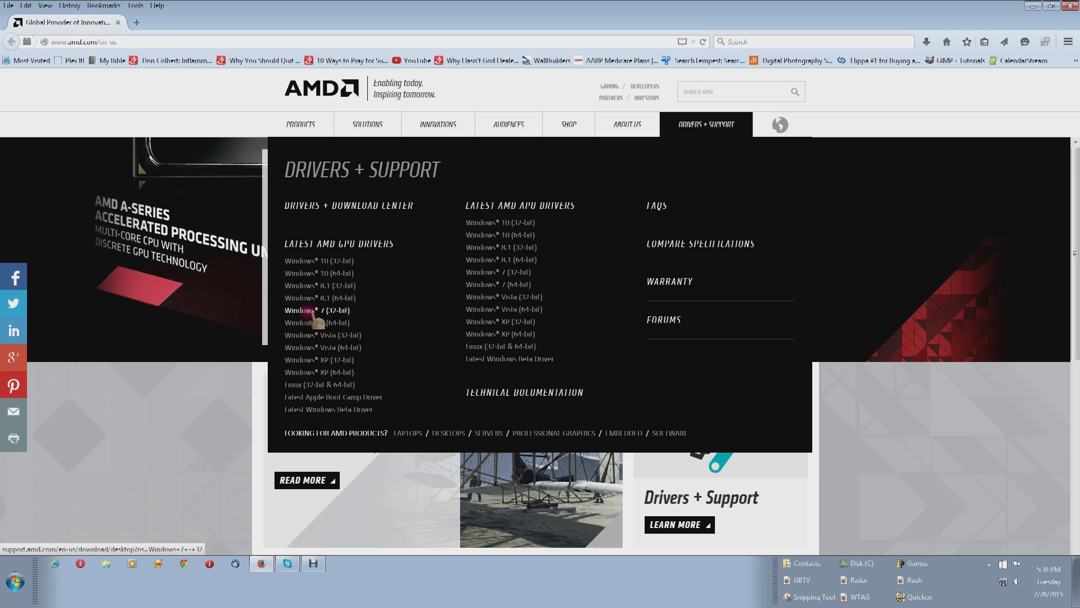
mouse_move(320, 323)
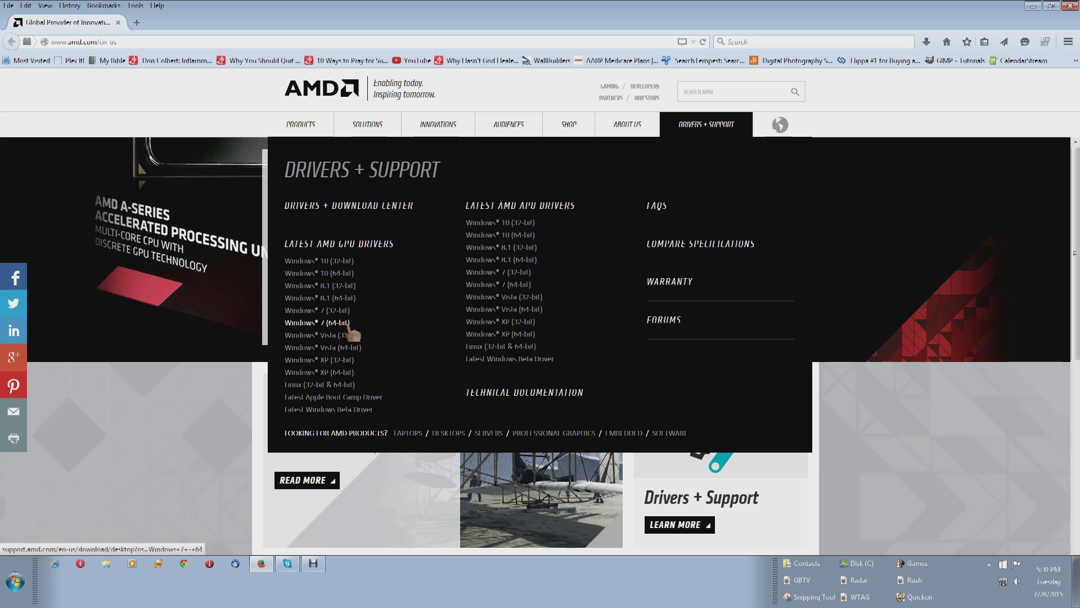
left_click(317, 322)
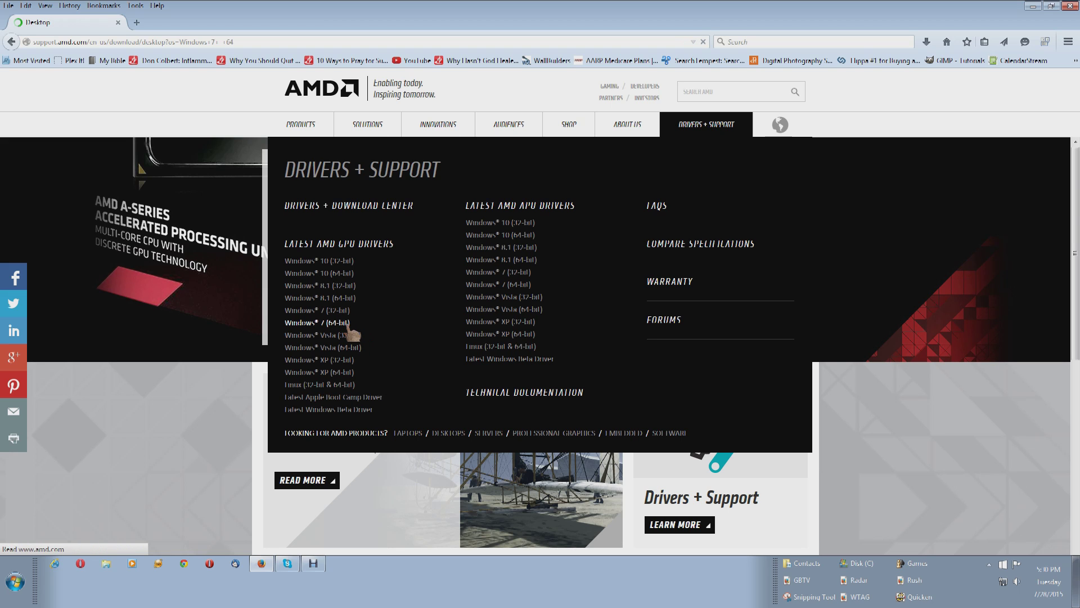
left_click(317, 323)
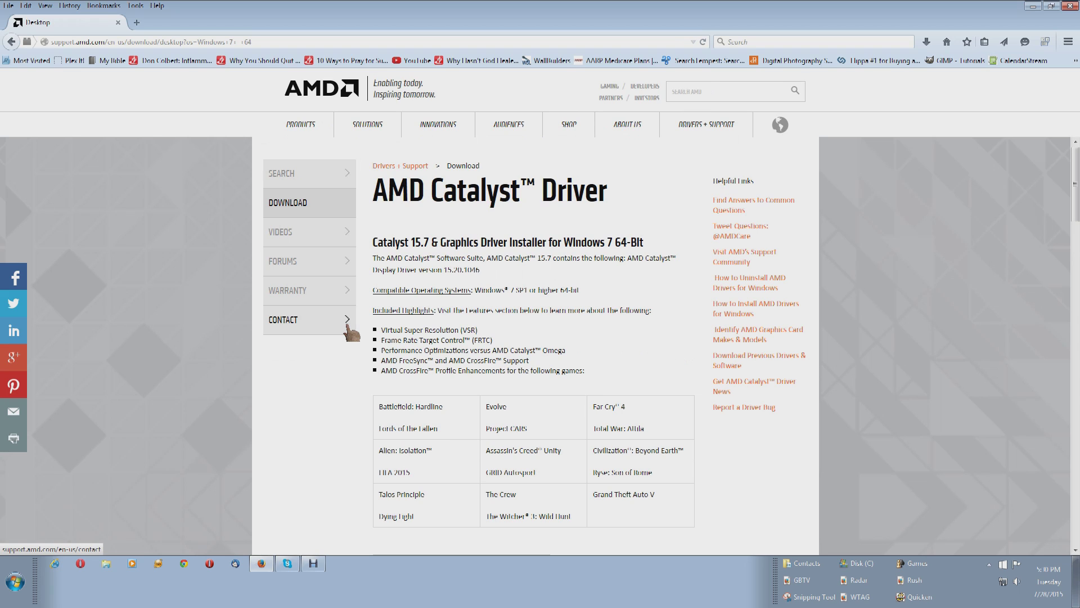
mouse_move(435, 273)
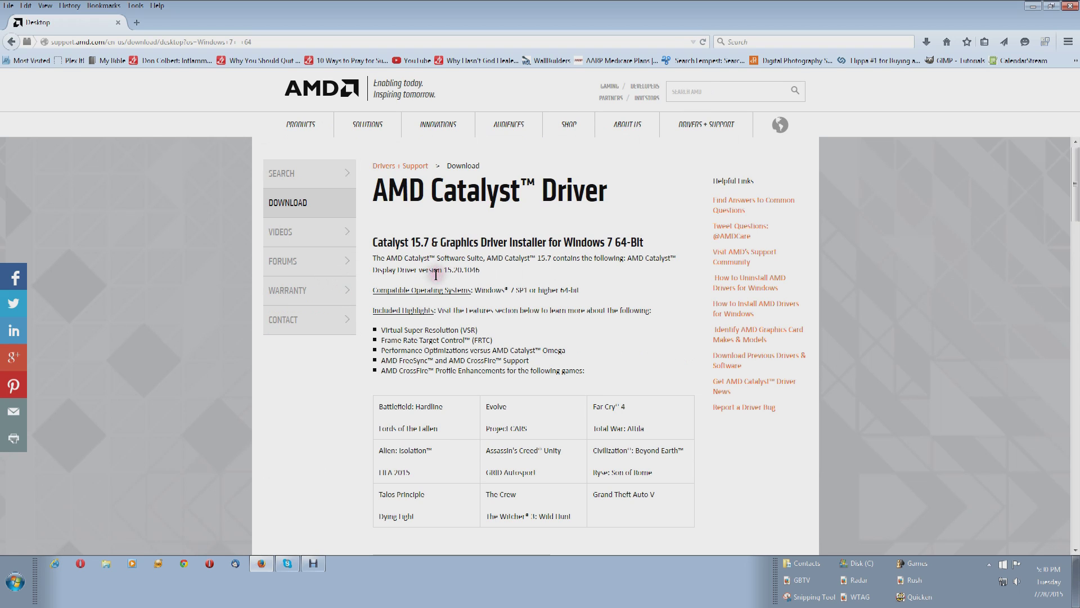
mouse_move(447, 253)
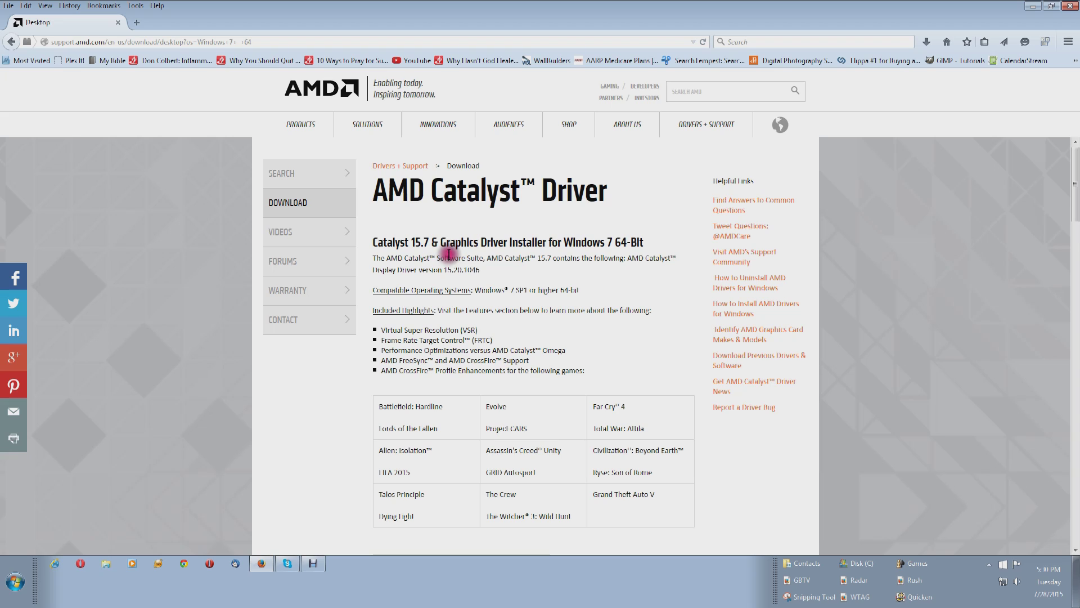
mouse_move(617, 273)
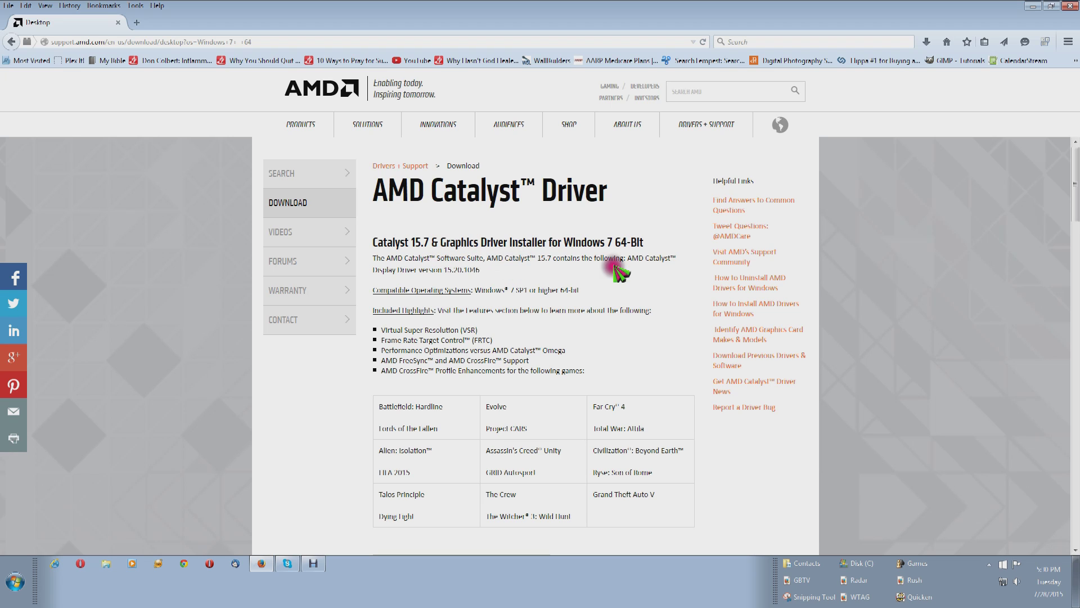
mouse_move(701, 205)
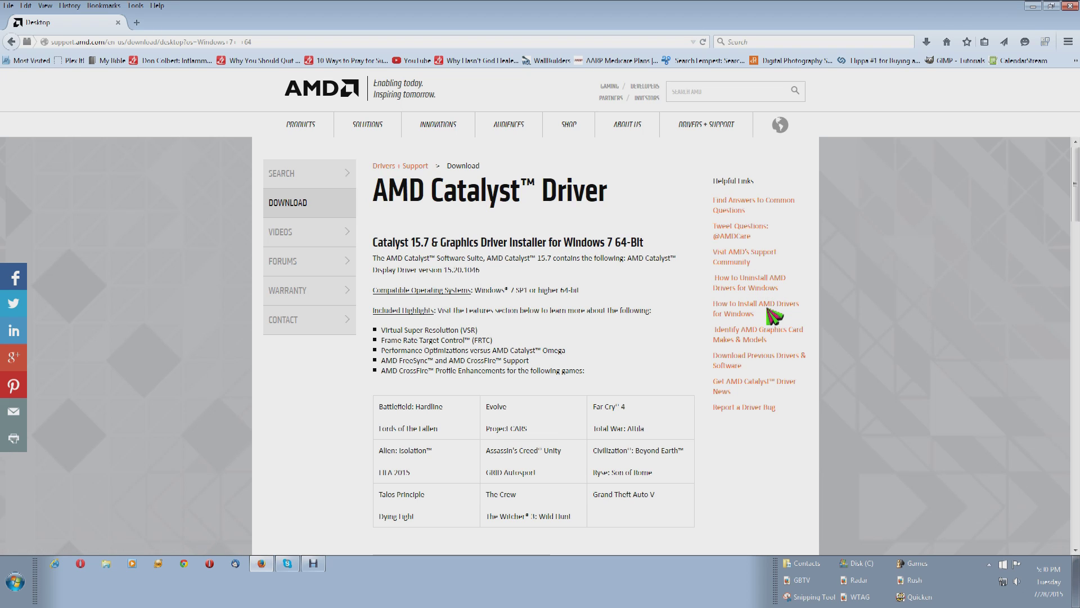
mouse_move(772, 339)
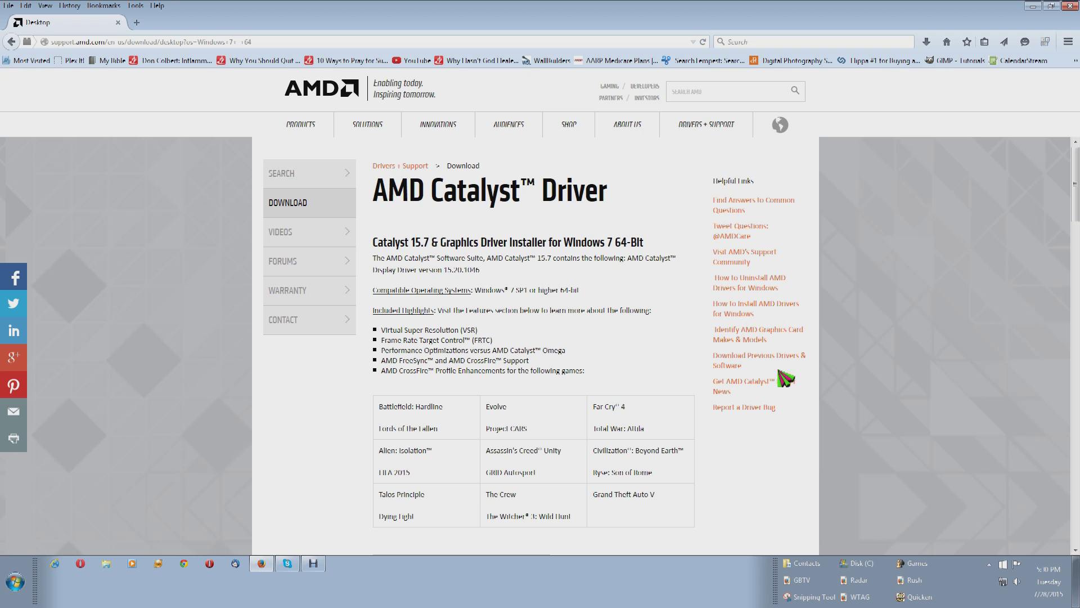
mouse_move(781, 372)
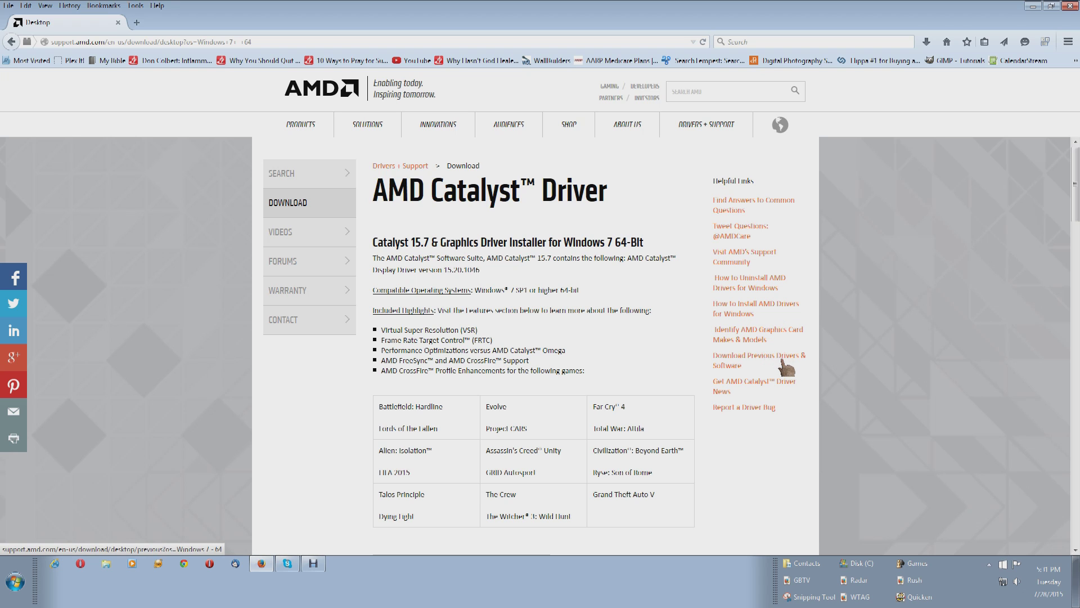
From the previous drivers list, start downloading the Catalyst 14.12 Software Suite.
left_click(753, 359)
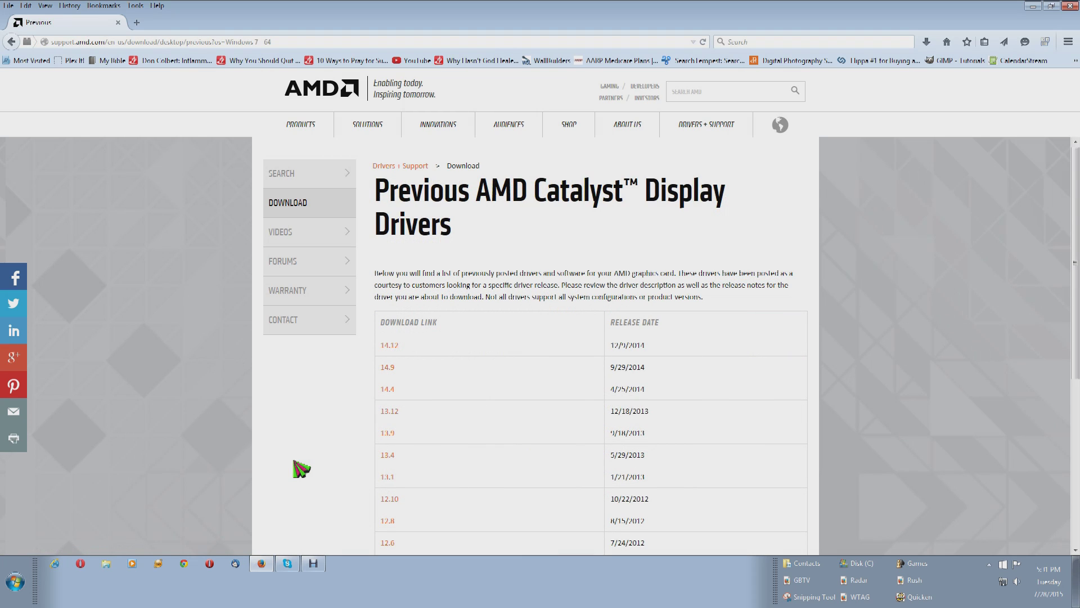
mouse_move(391, 347)
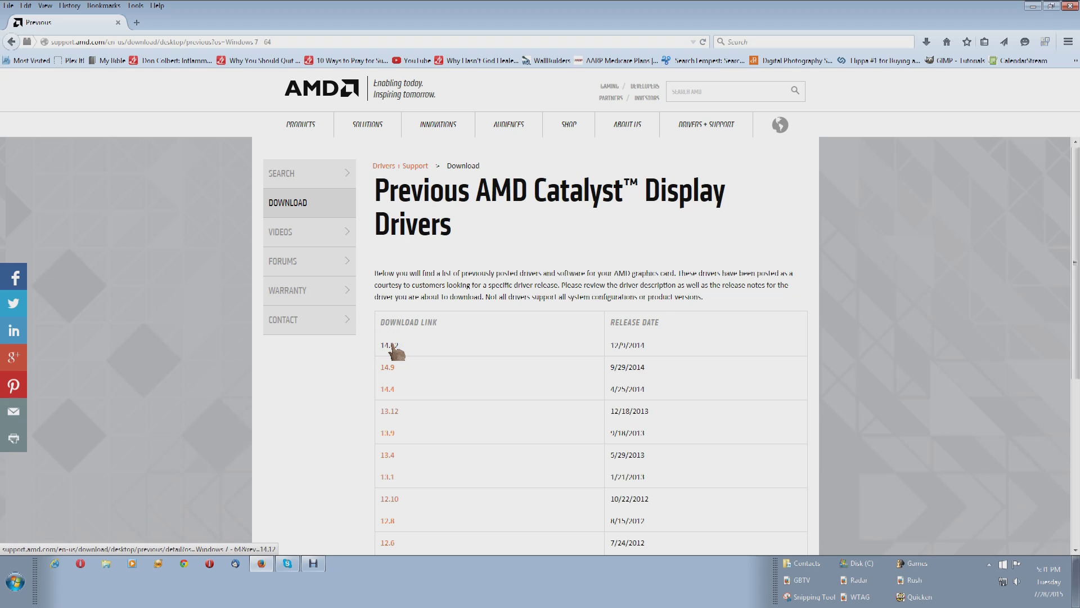
left_click(387, 346)
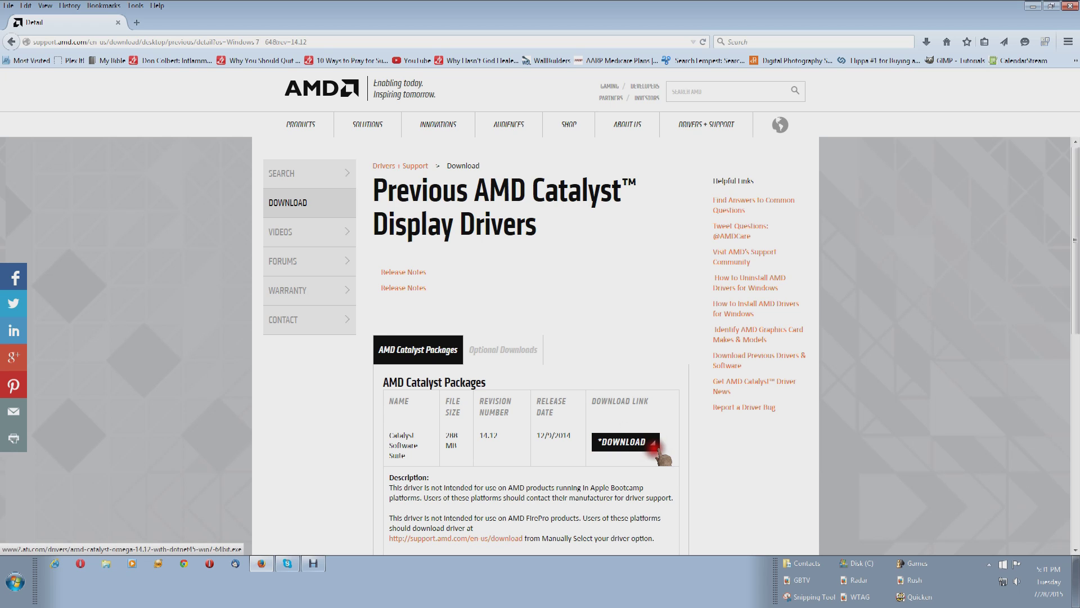
left_click(619, 441)
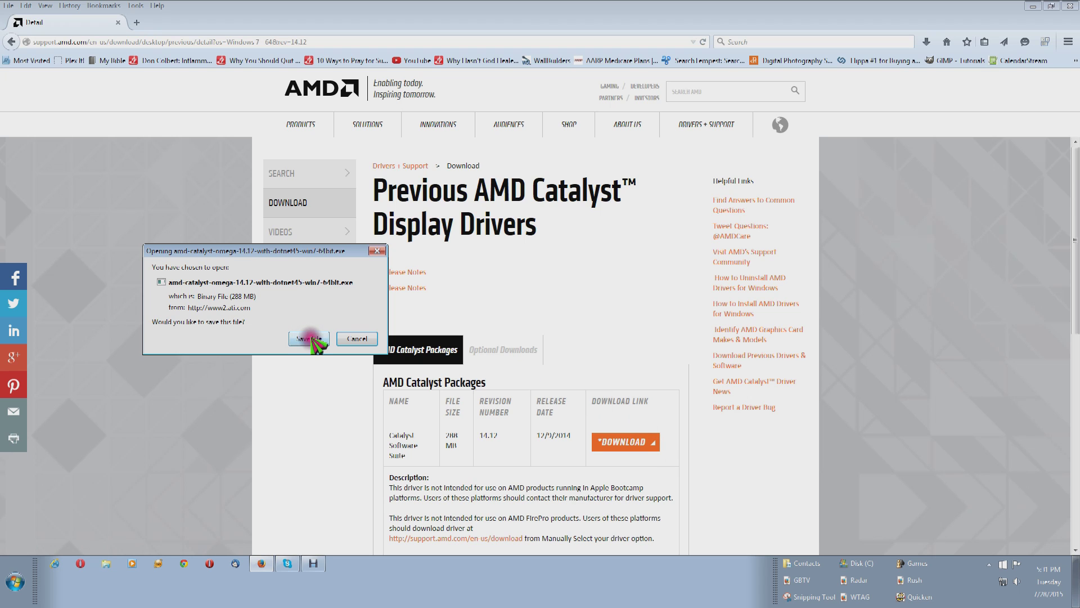
Save the Catalyst 14.12 Omega installer to the Desktop folder.
left_click(307, 339)
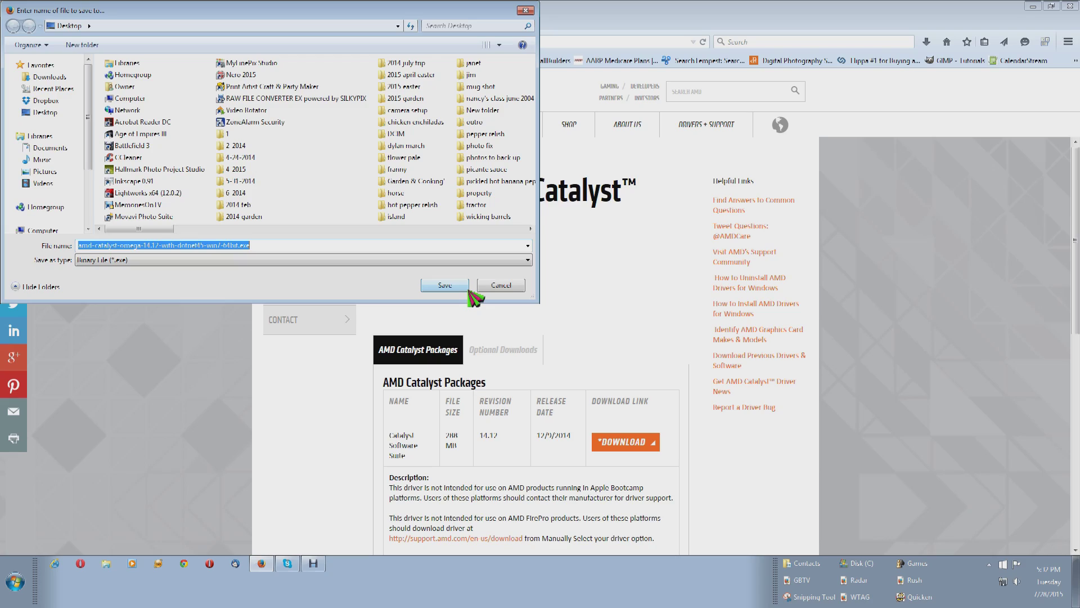
left_click(445, 285)
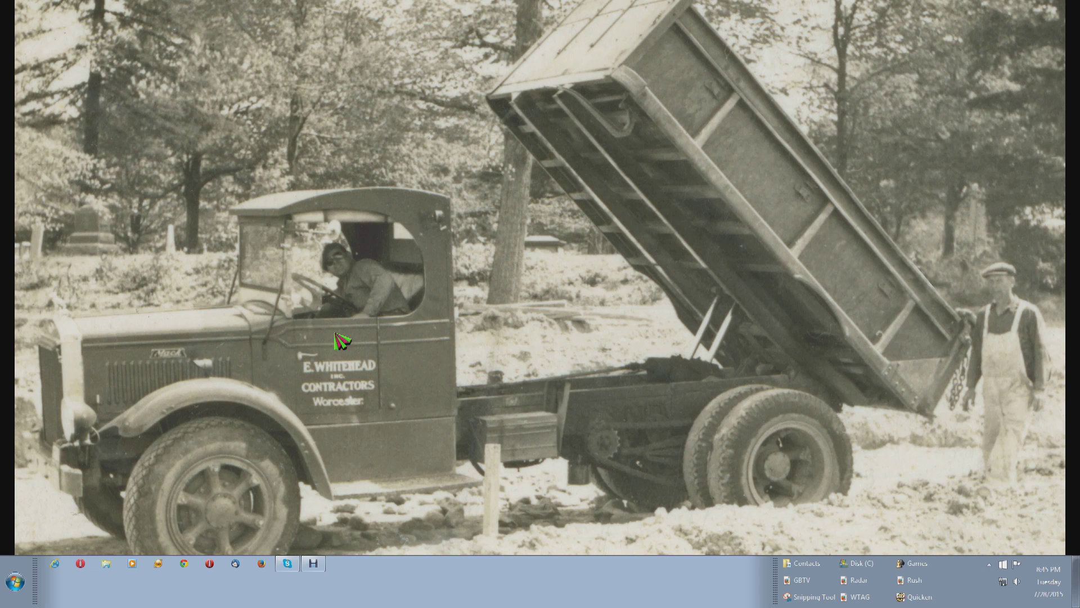
mouse_move(286, 335)
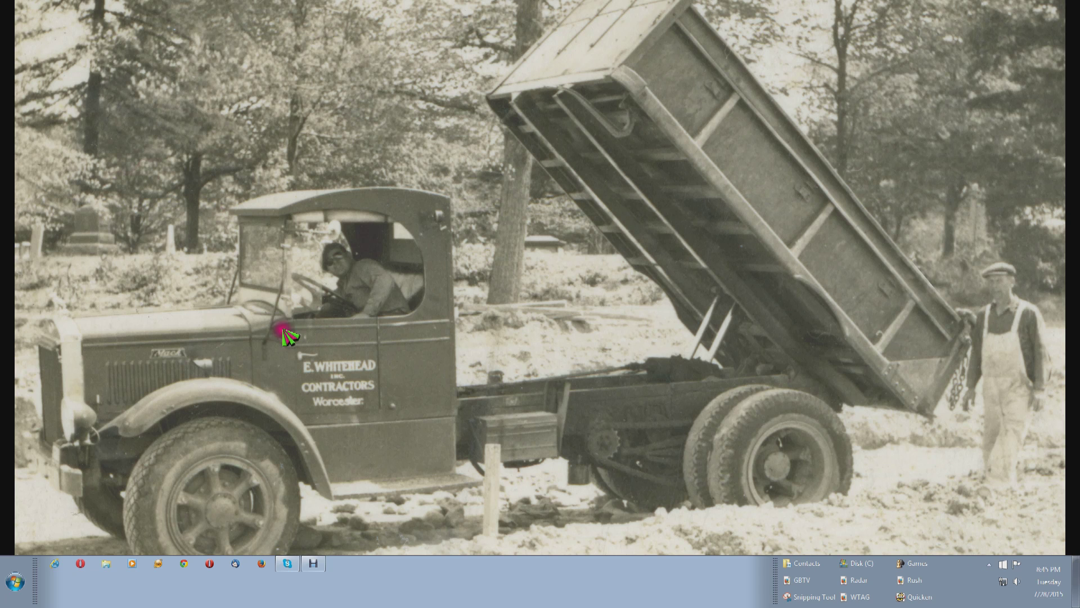
mouse_move(69, 534)
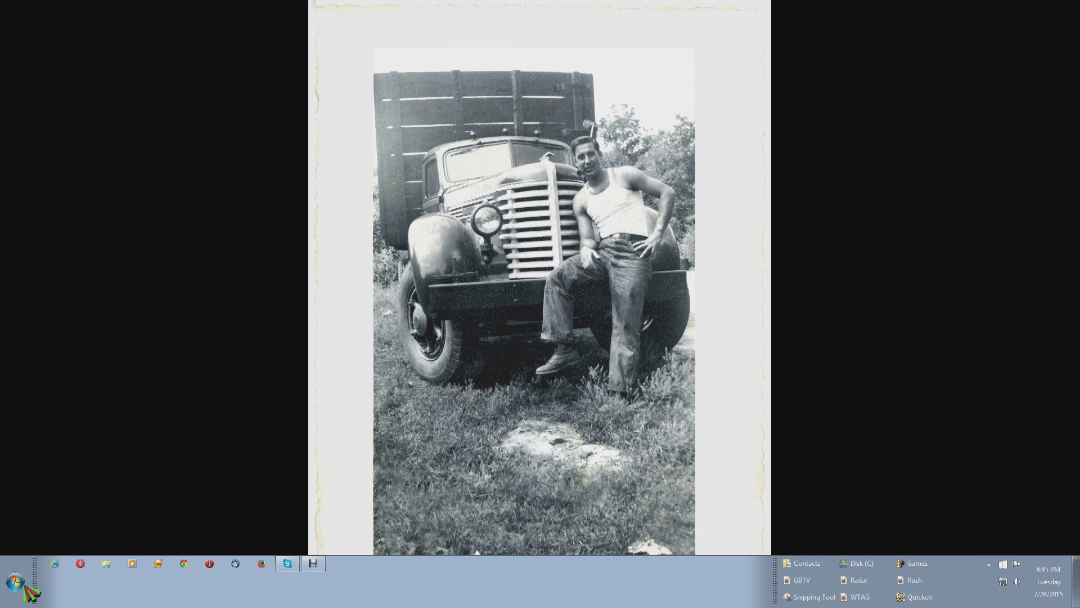
Launch Nero Video from the Start menu and load the collar.nve project into Advanced Editing.
left_click(13, 590)
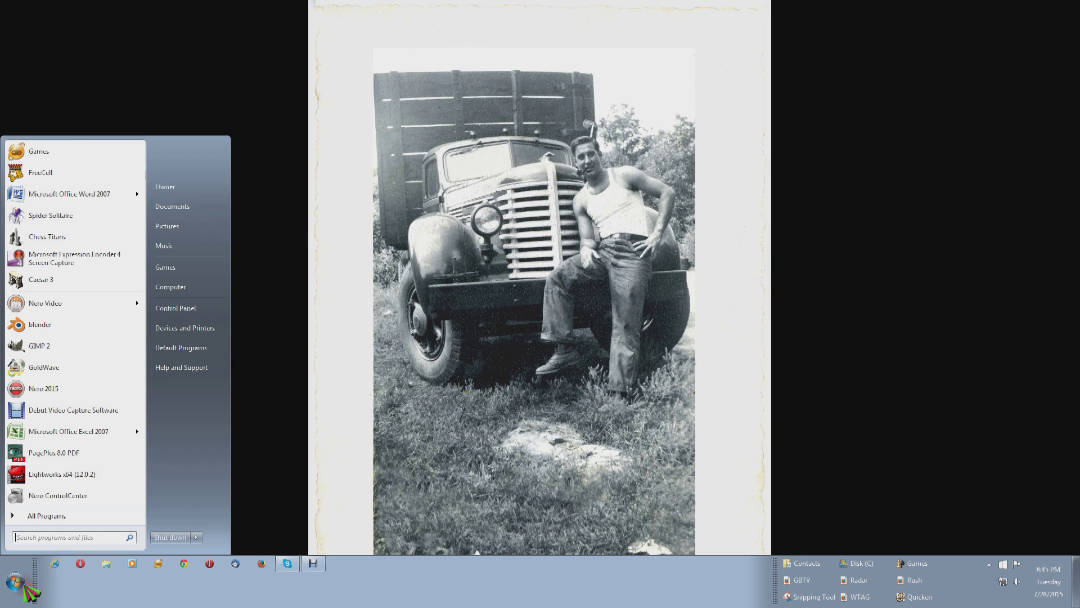
mouse_move(182, 367)
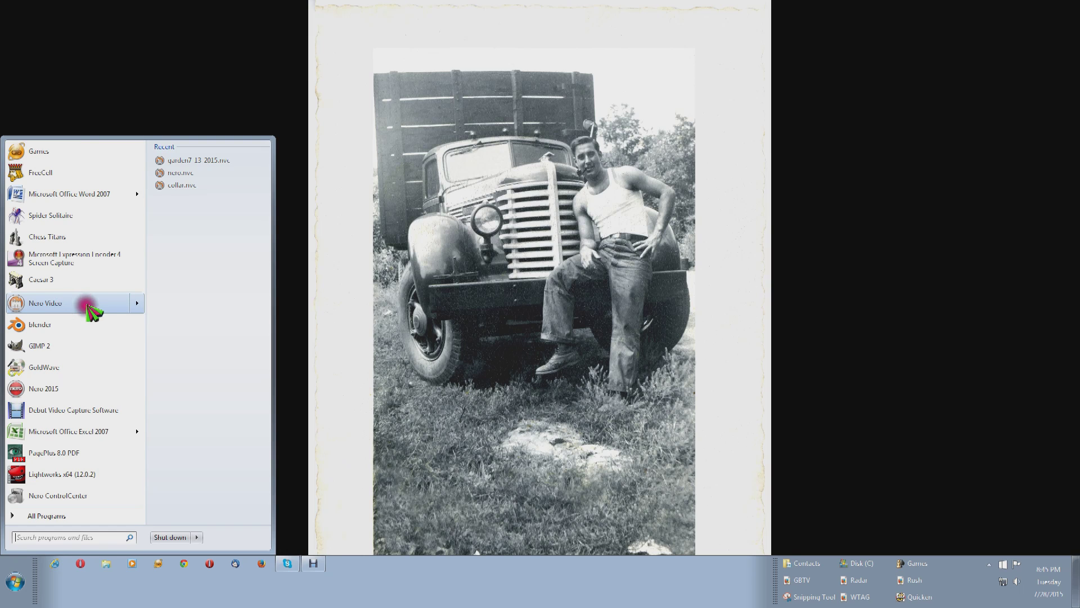
mouse_move(185, 240)
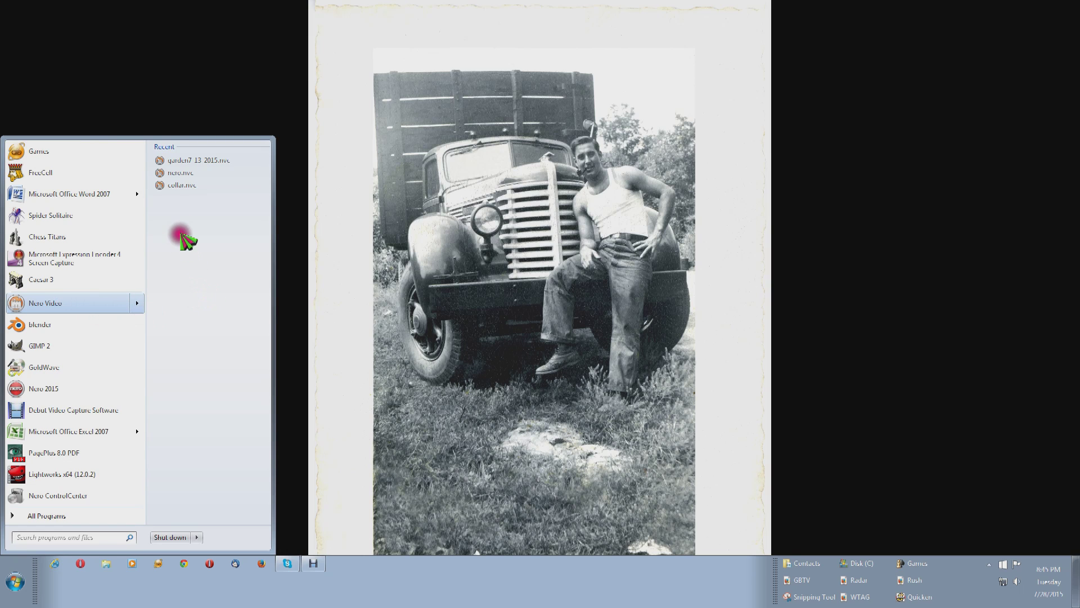
mouse_move(183, 185)
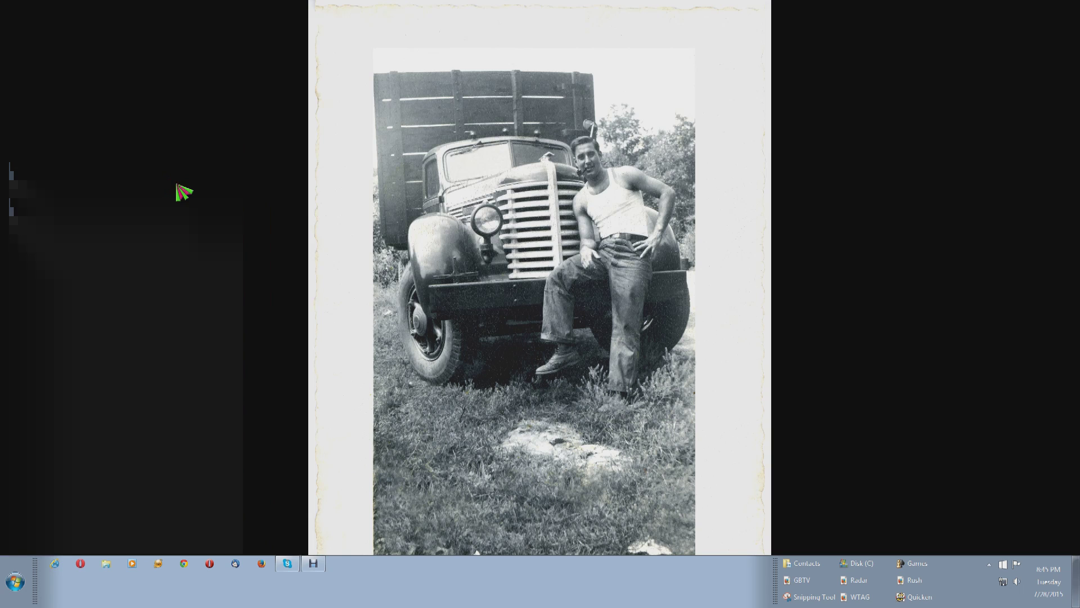
mouse_move(581, 355)
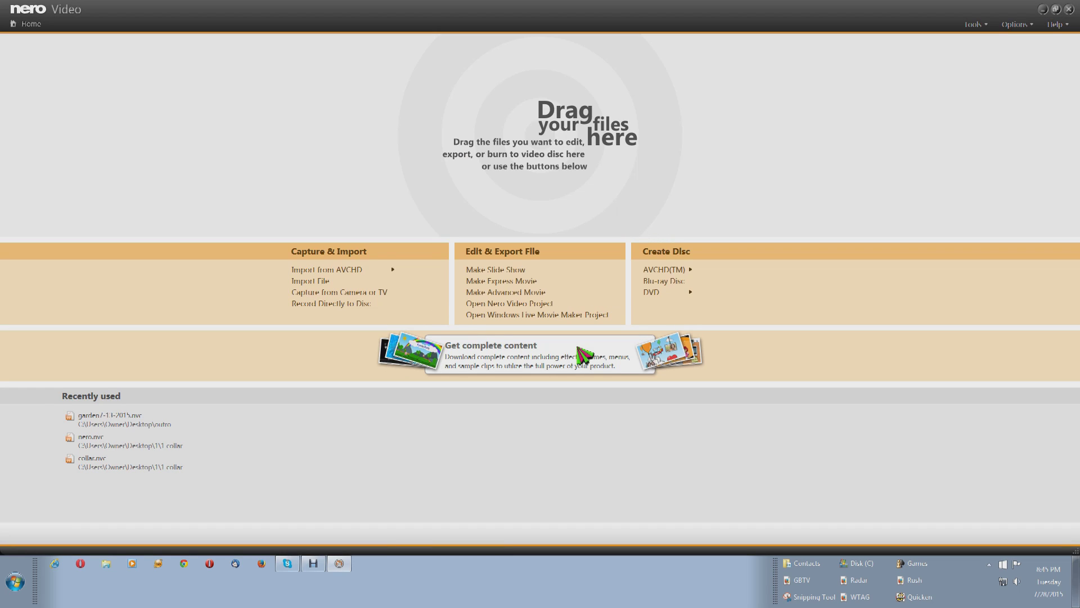
left_click(505, 293)
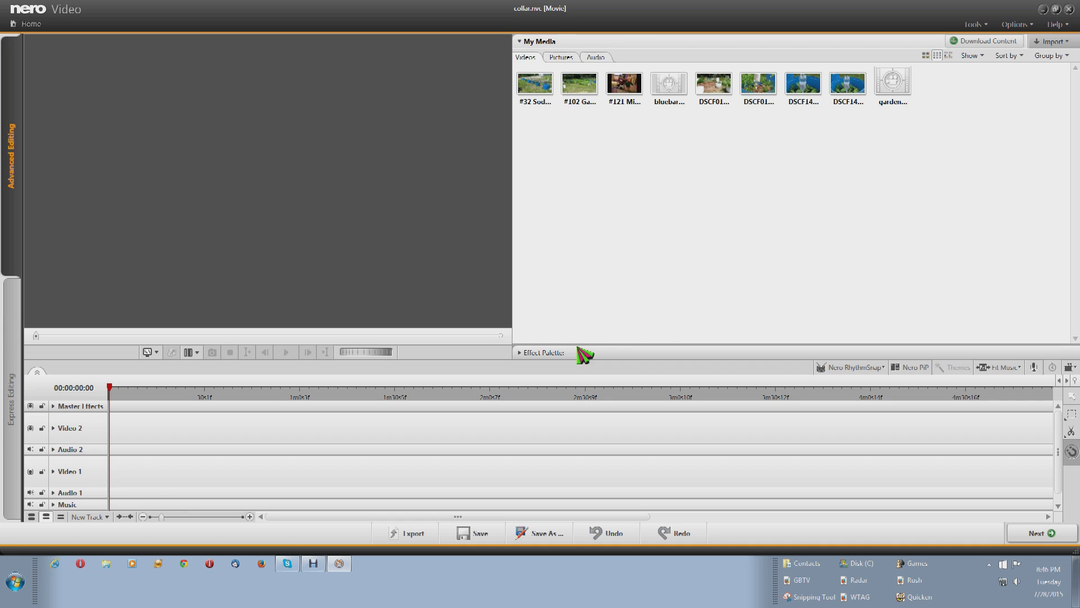